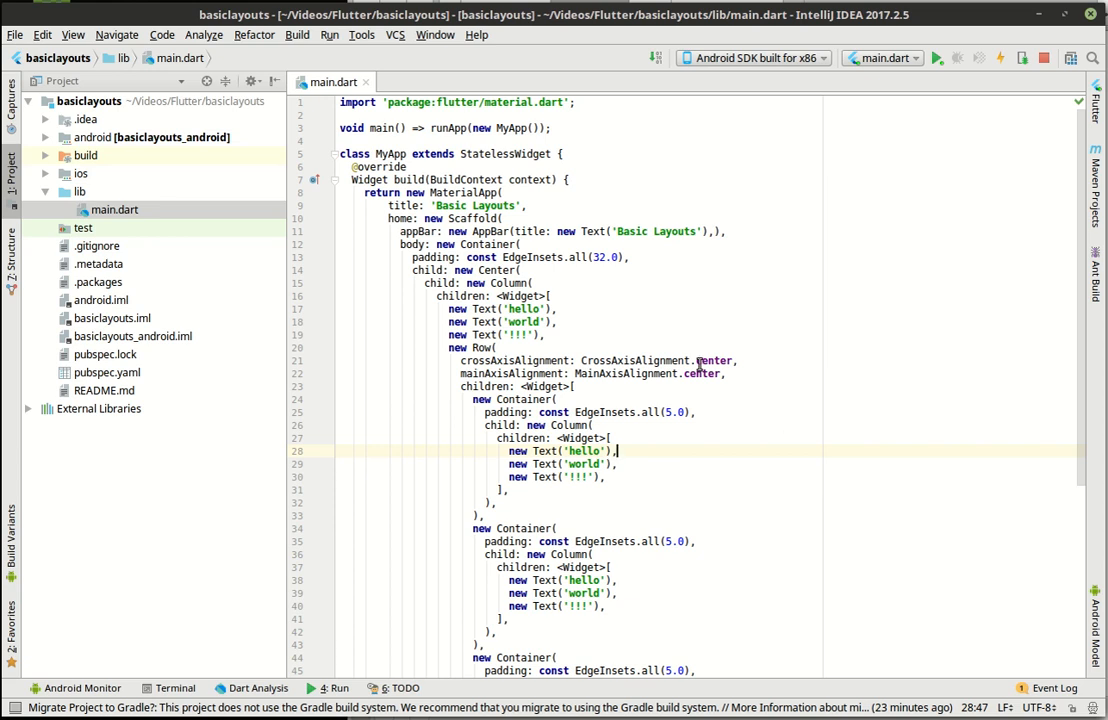
mouse_move(249, 174)
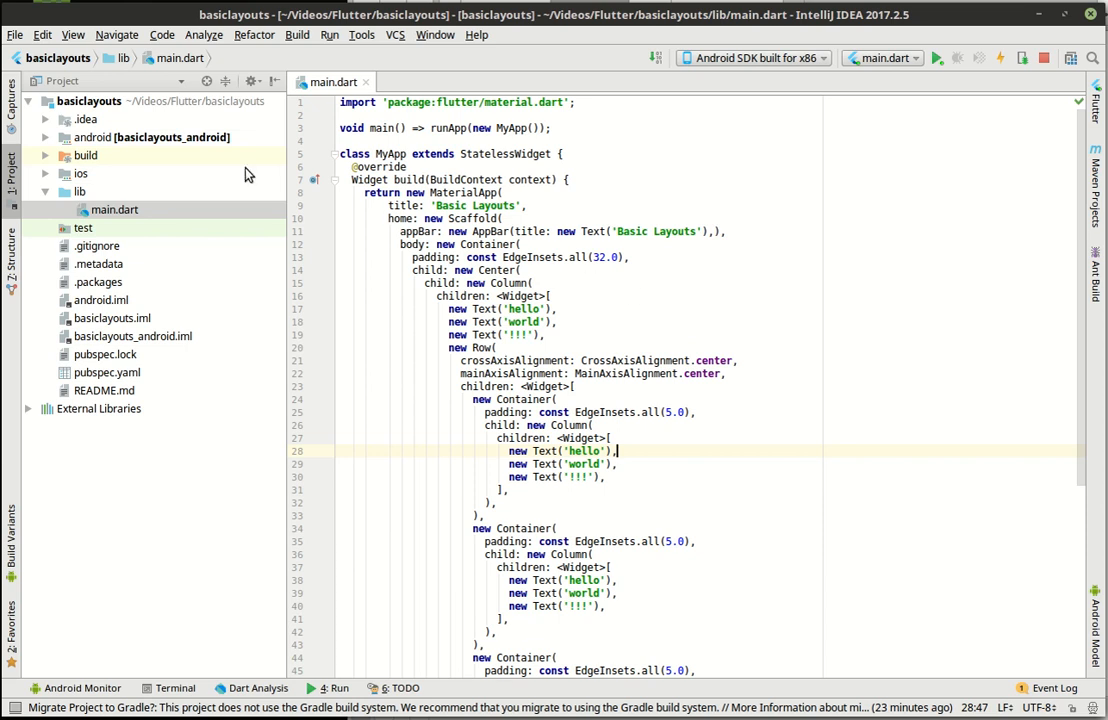
mouse_move(97, 105)
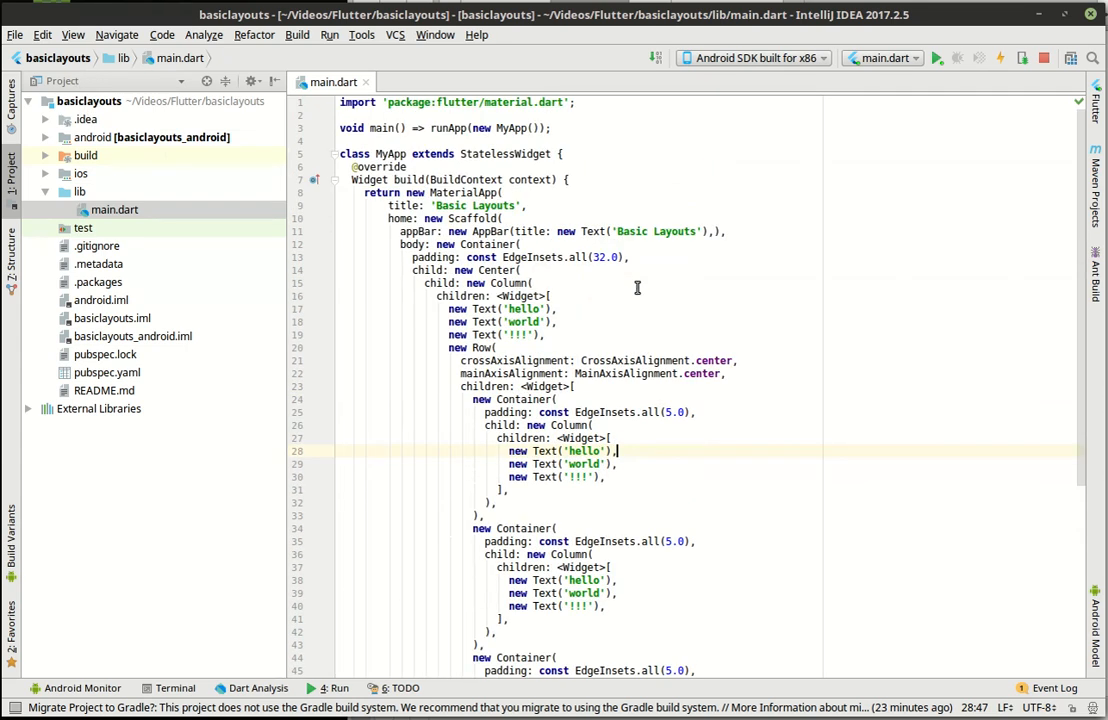
Step: Run main.dart on the Android emulator to show Basic Layouts with four hello/world/!!! stacks
scroll(down, 3)
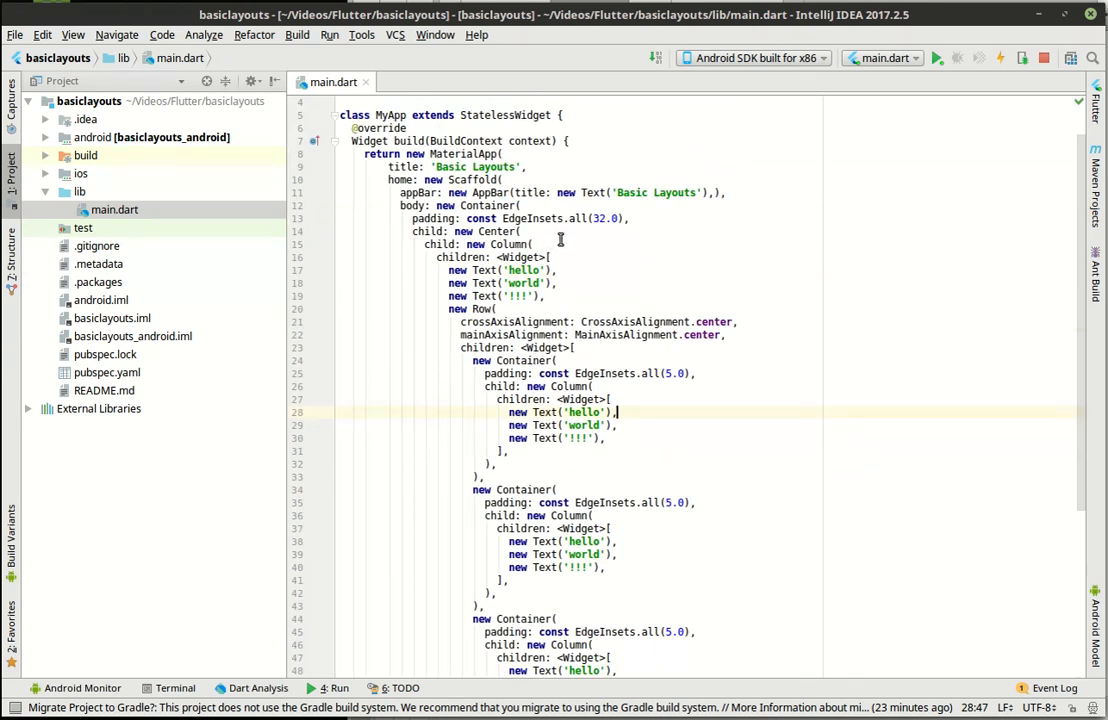
scroll(down, 3)
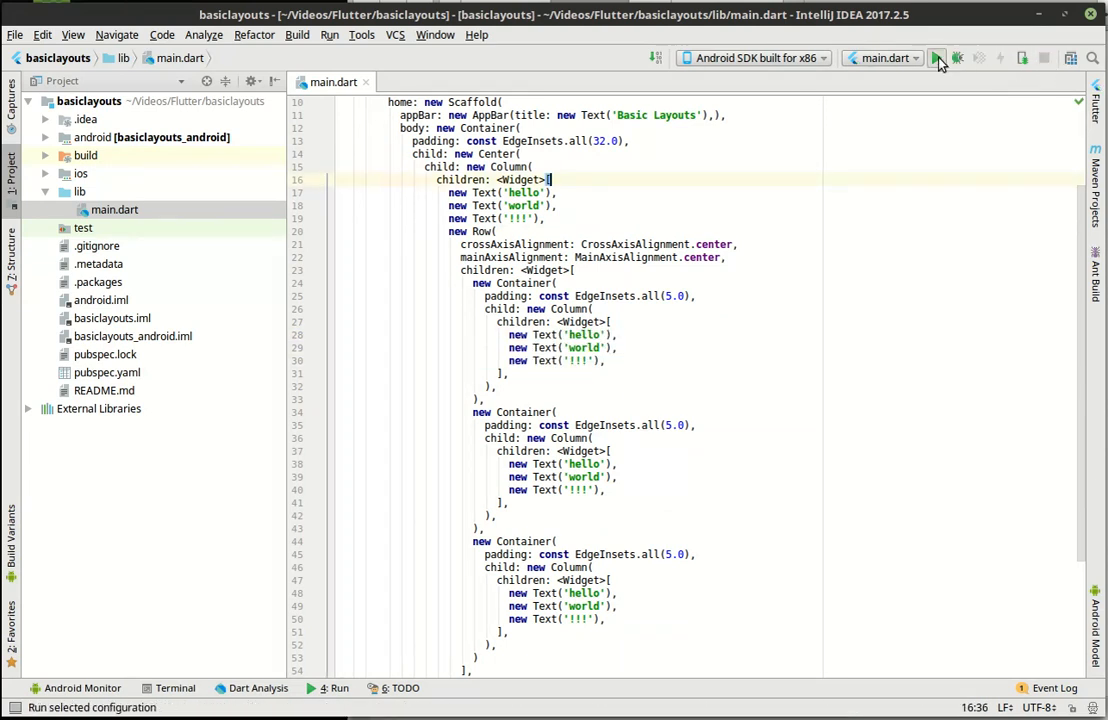
click(943, 57)
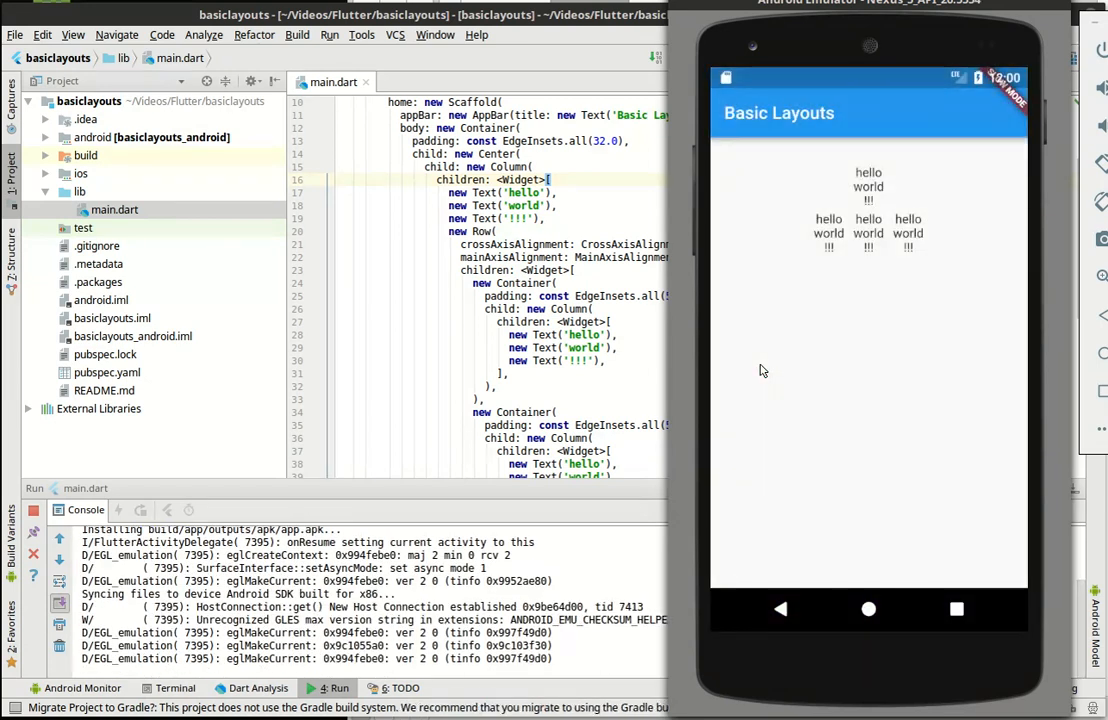
mouse_move(784, 217)
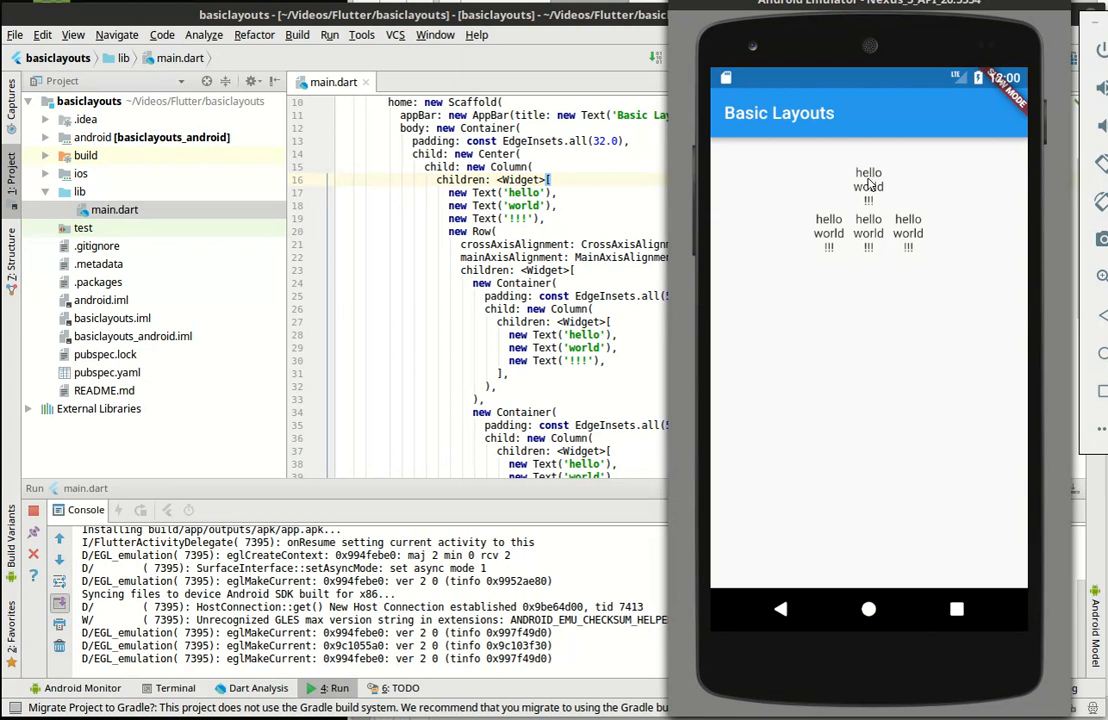
mouse_move(892, 248)
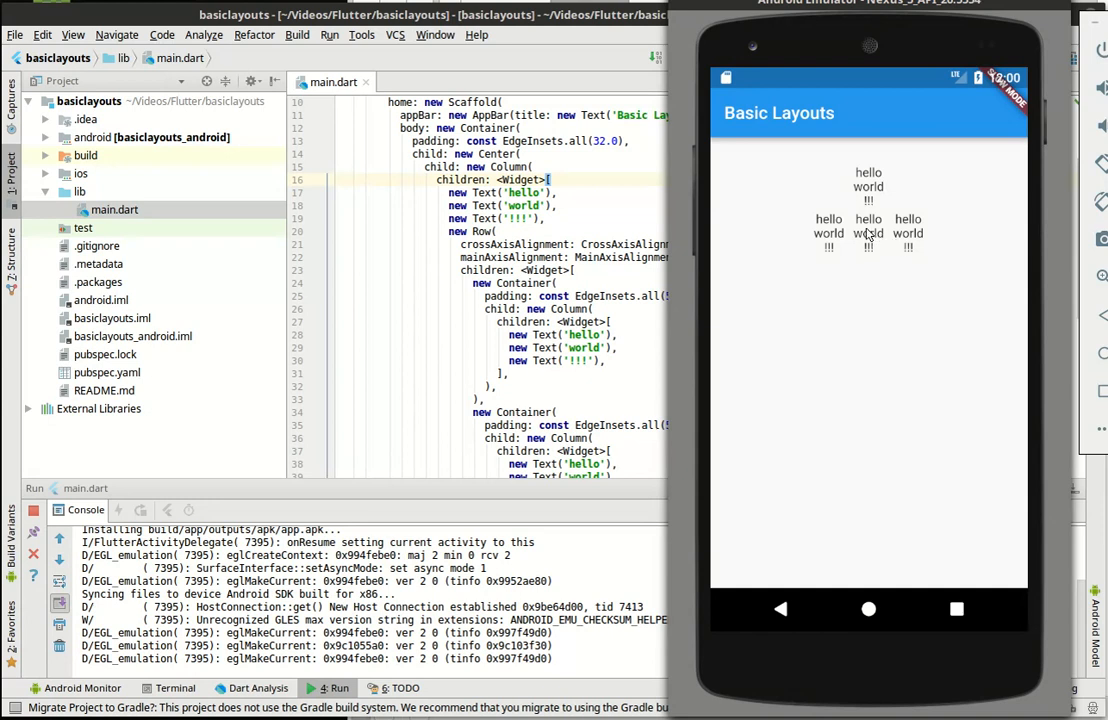
mouse_move(822, 237)
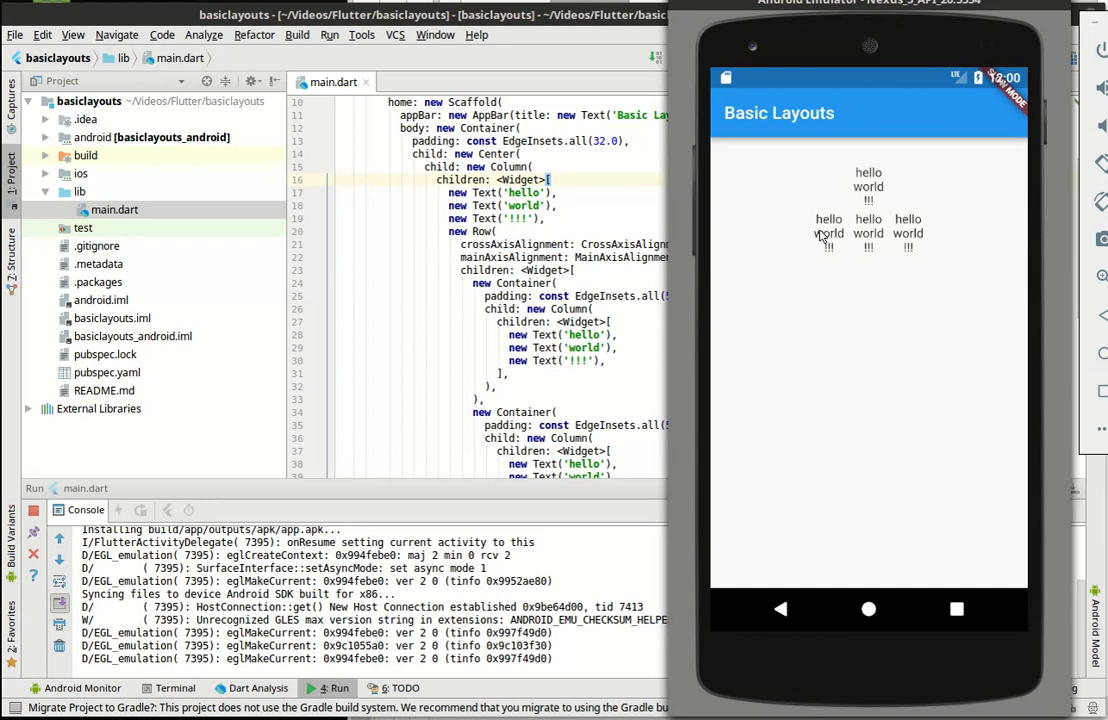
mouse_move(875, 186)
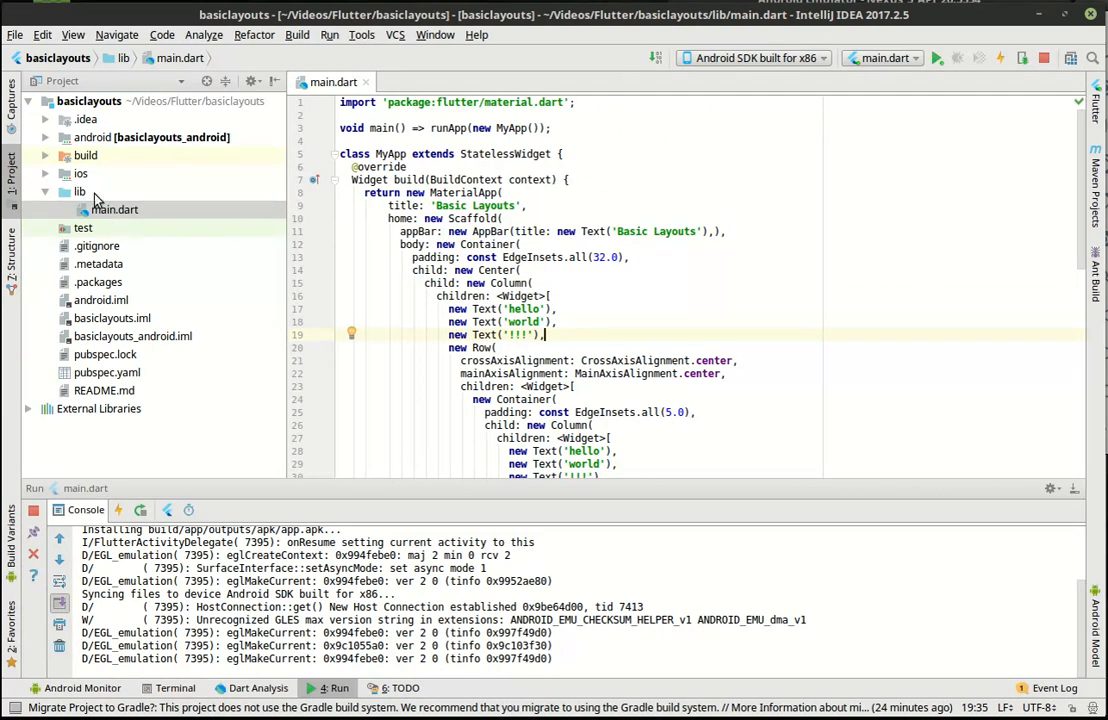
Step: Add a new empty Dart file named hello.dart to the lib folder
right_click(79, 191)
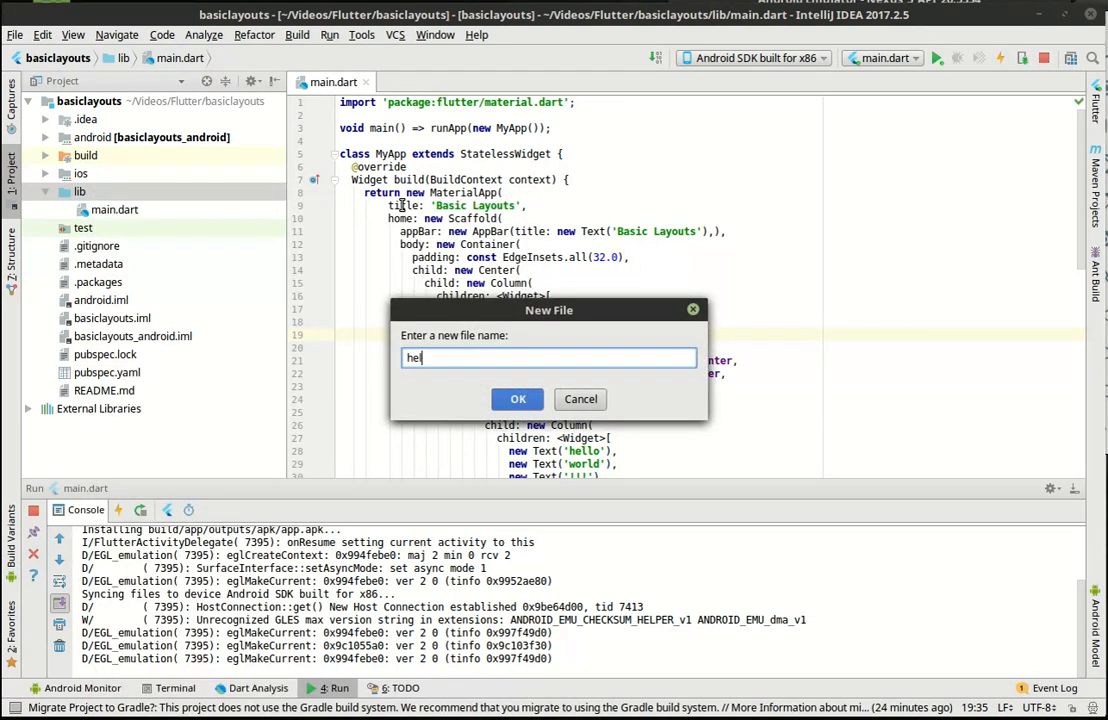
click(516, 399)
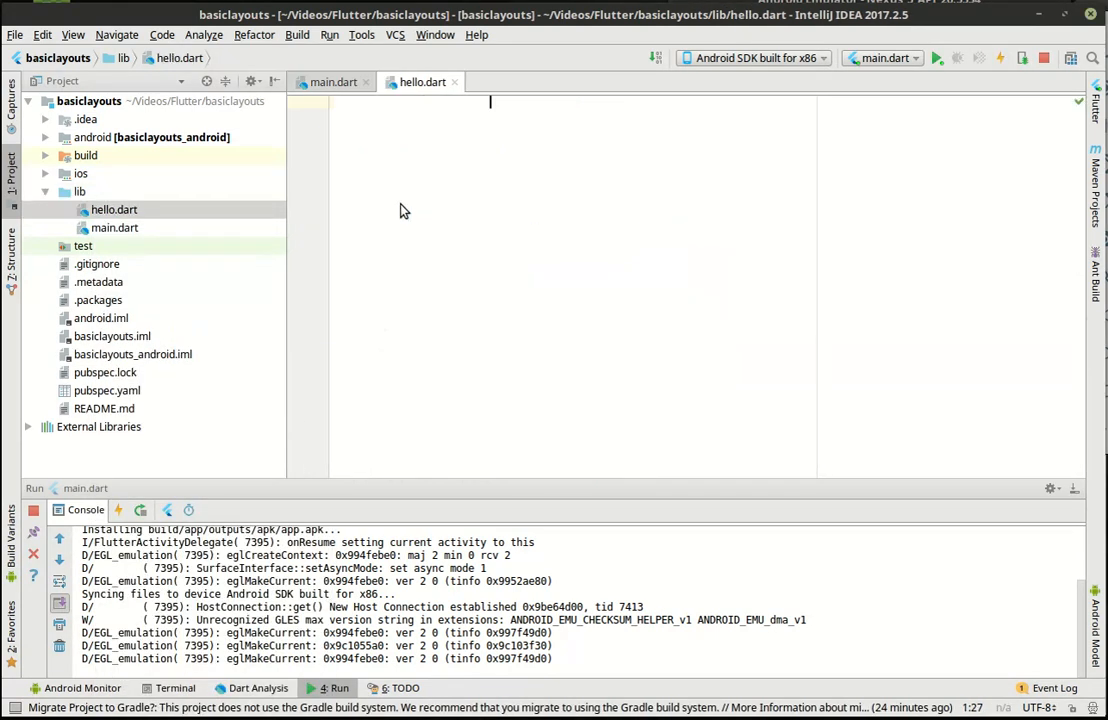
Step: Import the Flutter material library and declare the hello class in hello.dart
text(import 'flu';)
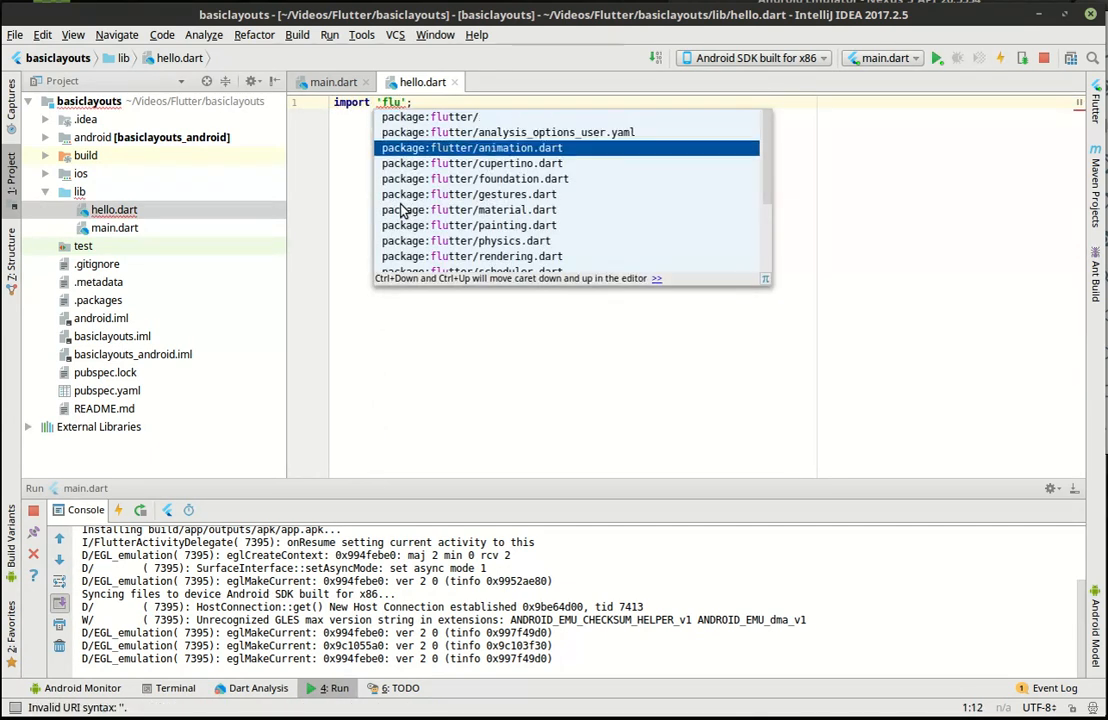
click(494, 209)
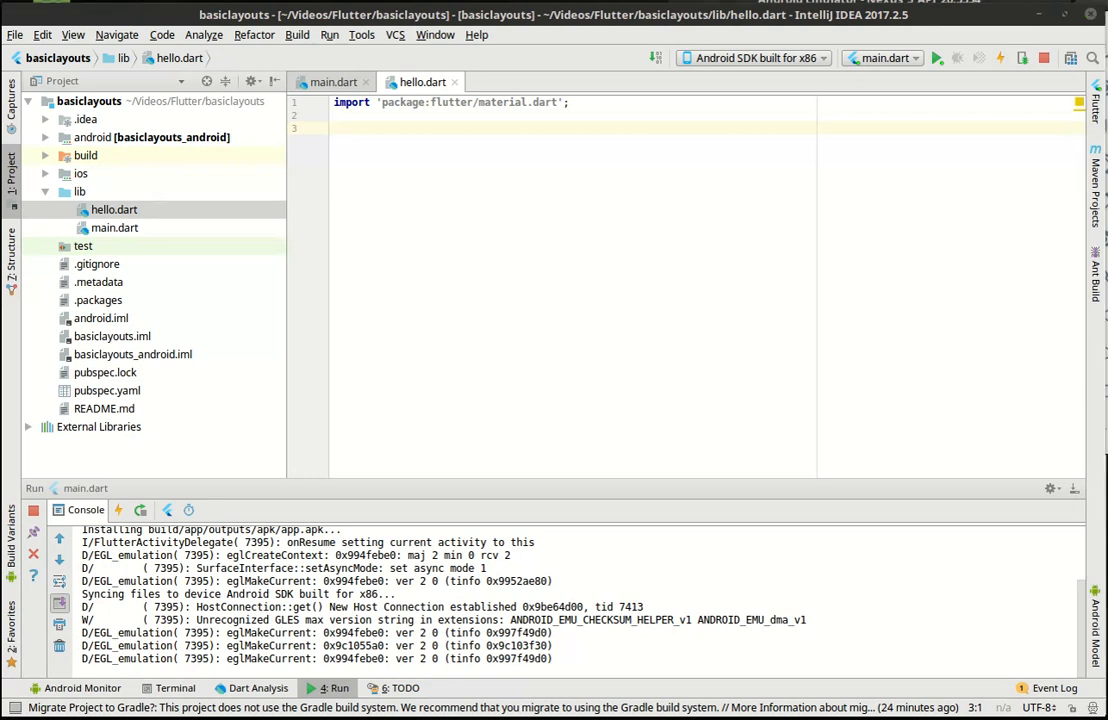
mouse_move(577, 215)
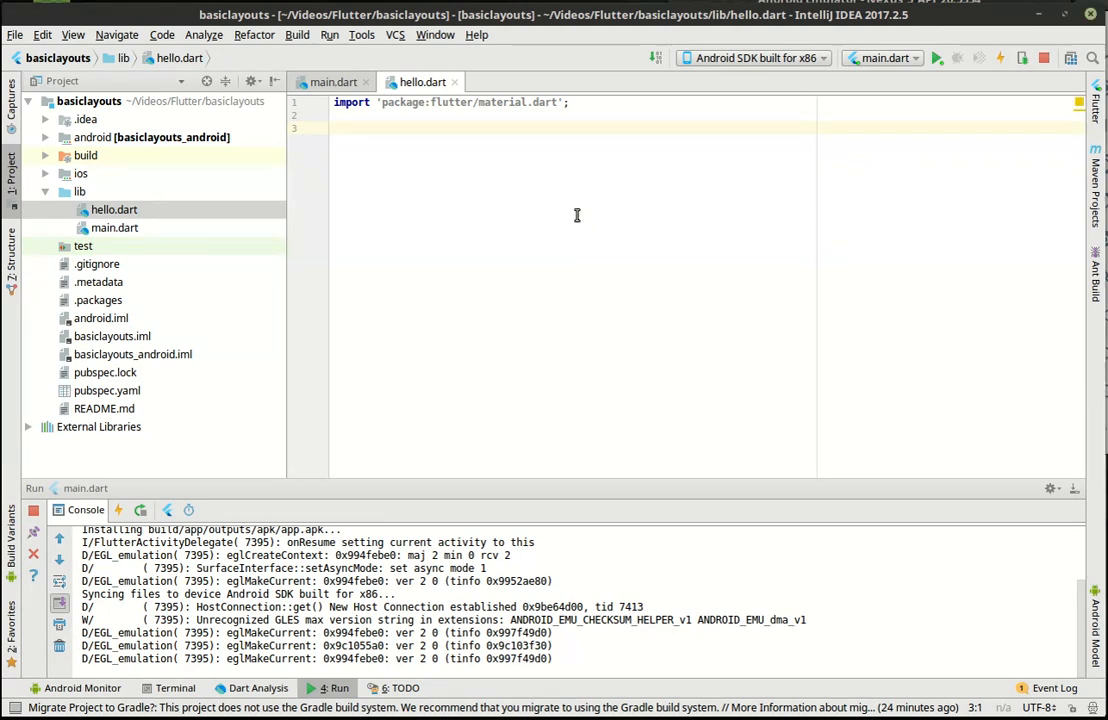
text(class)
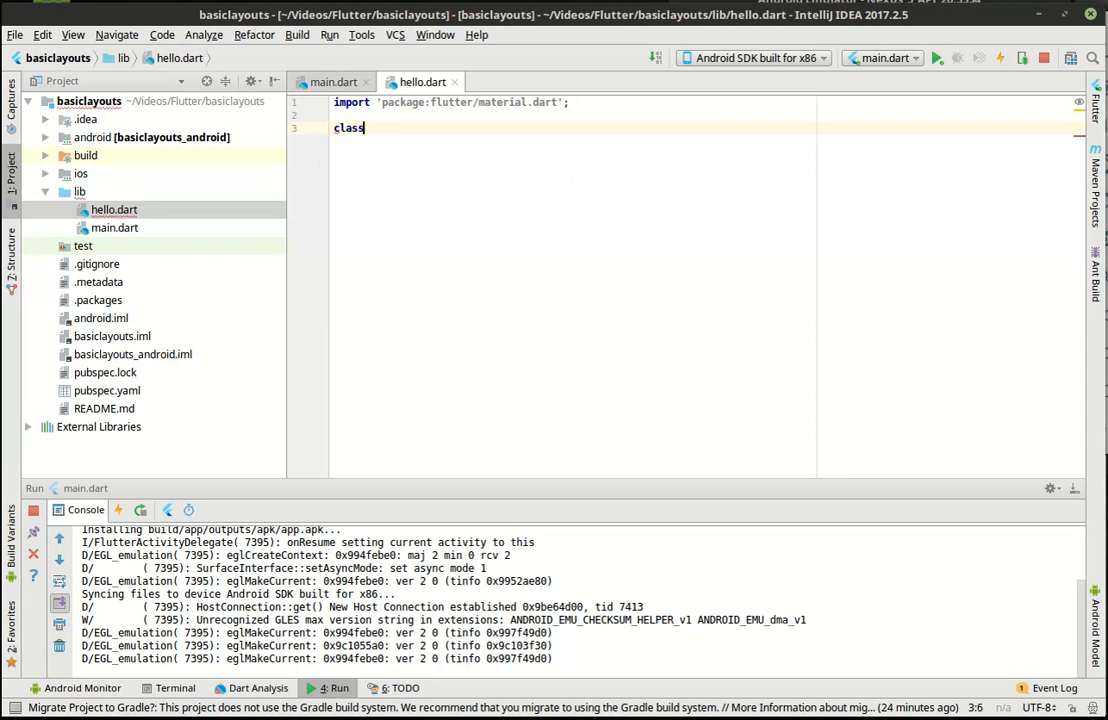
text(hello extends StatelessWidget {)
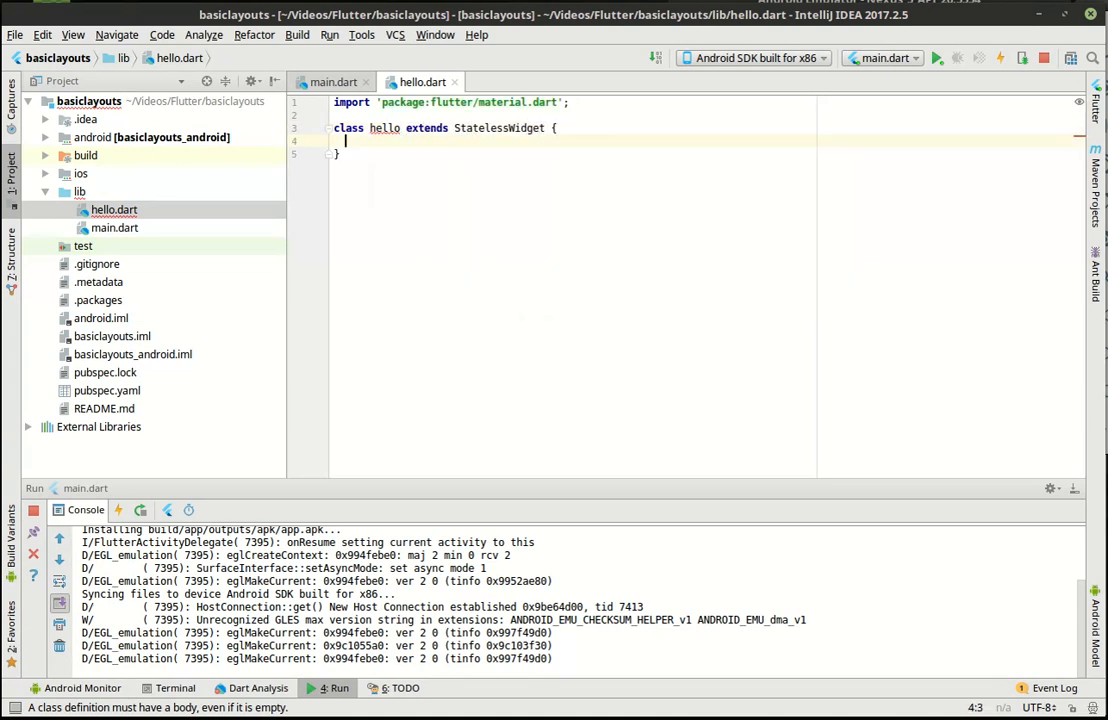
text(@override)
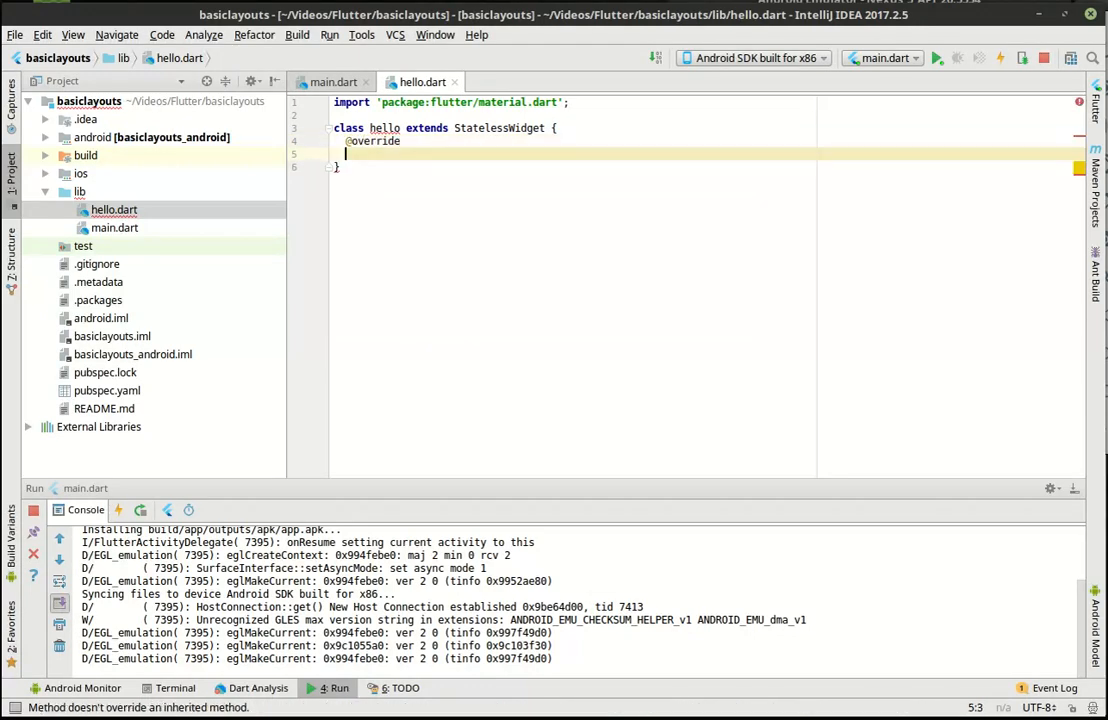
text(Widget)
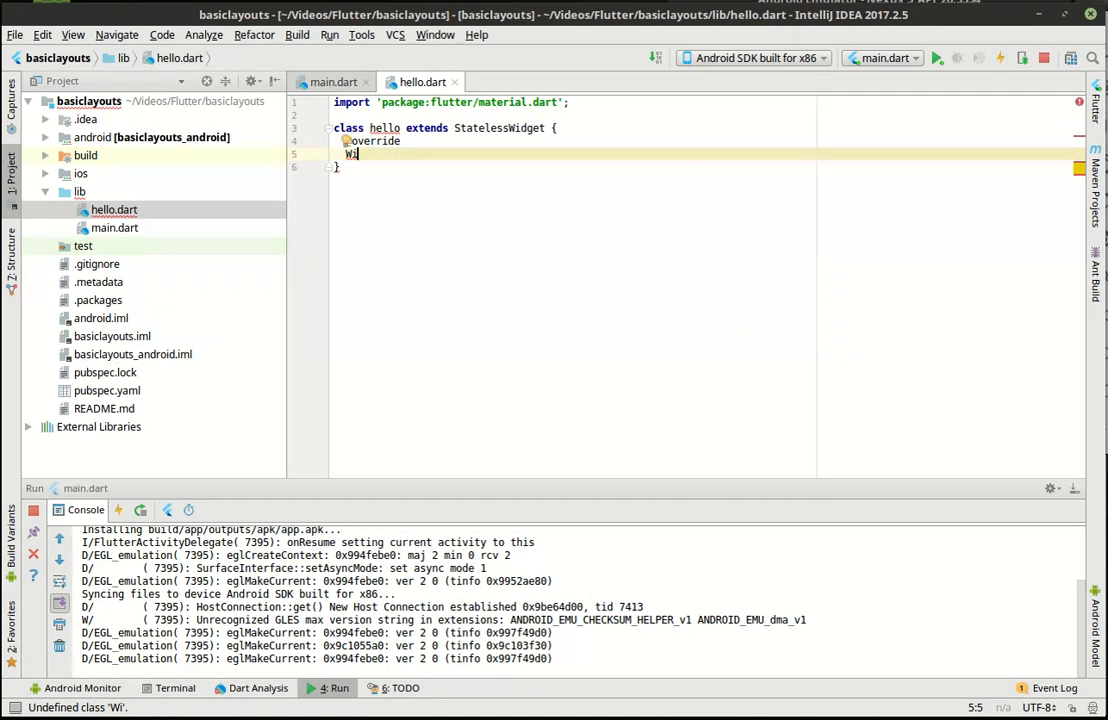
text(d)
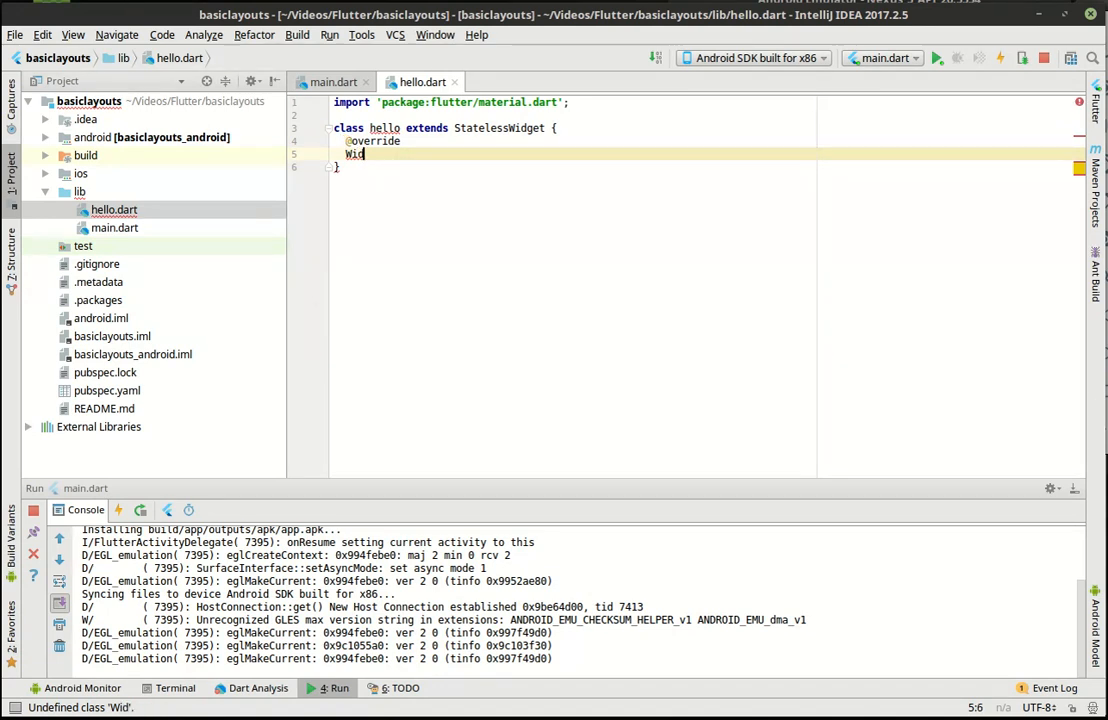
text(get)
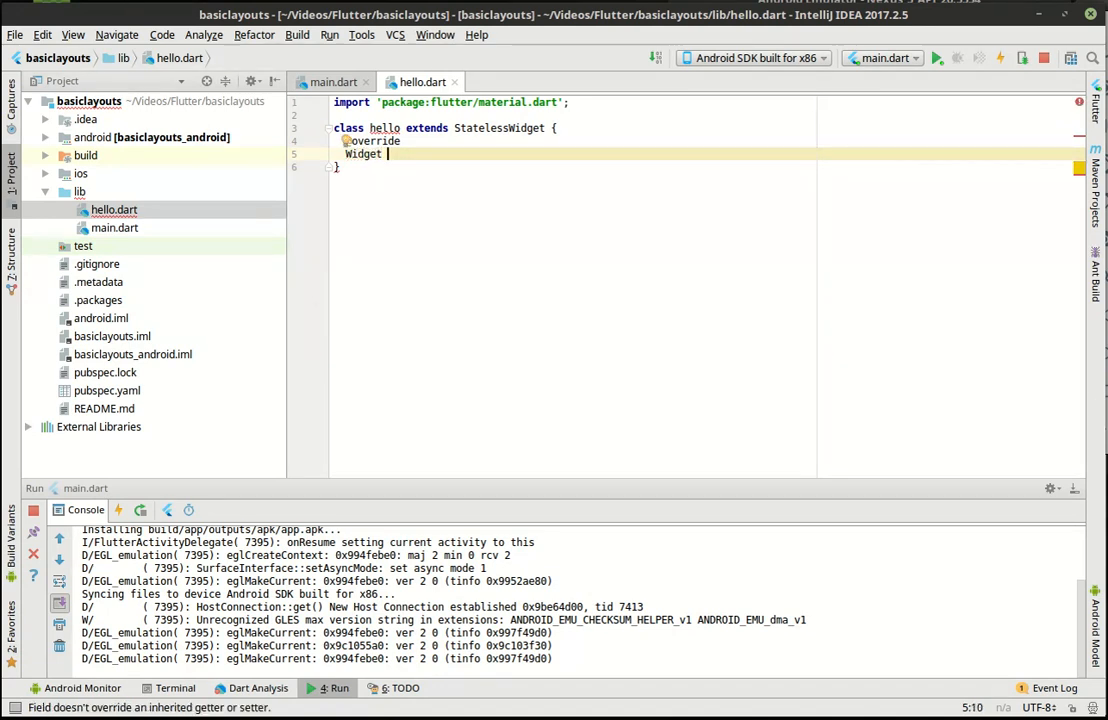
text(build())
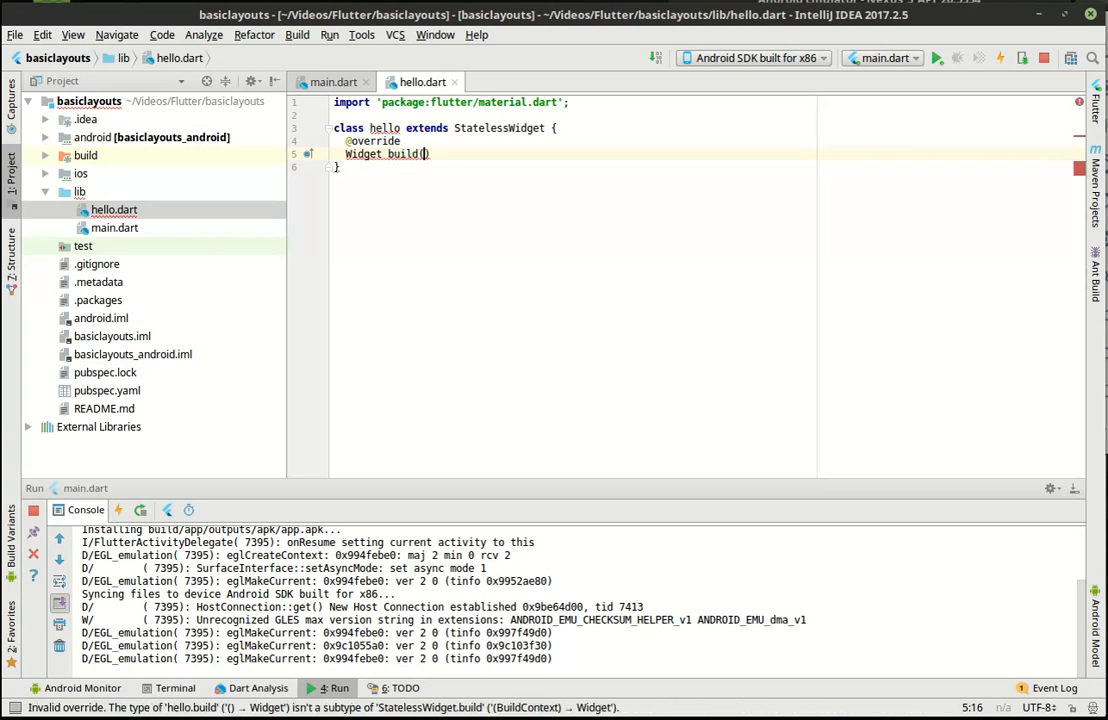
text(BuildContext)
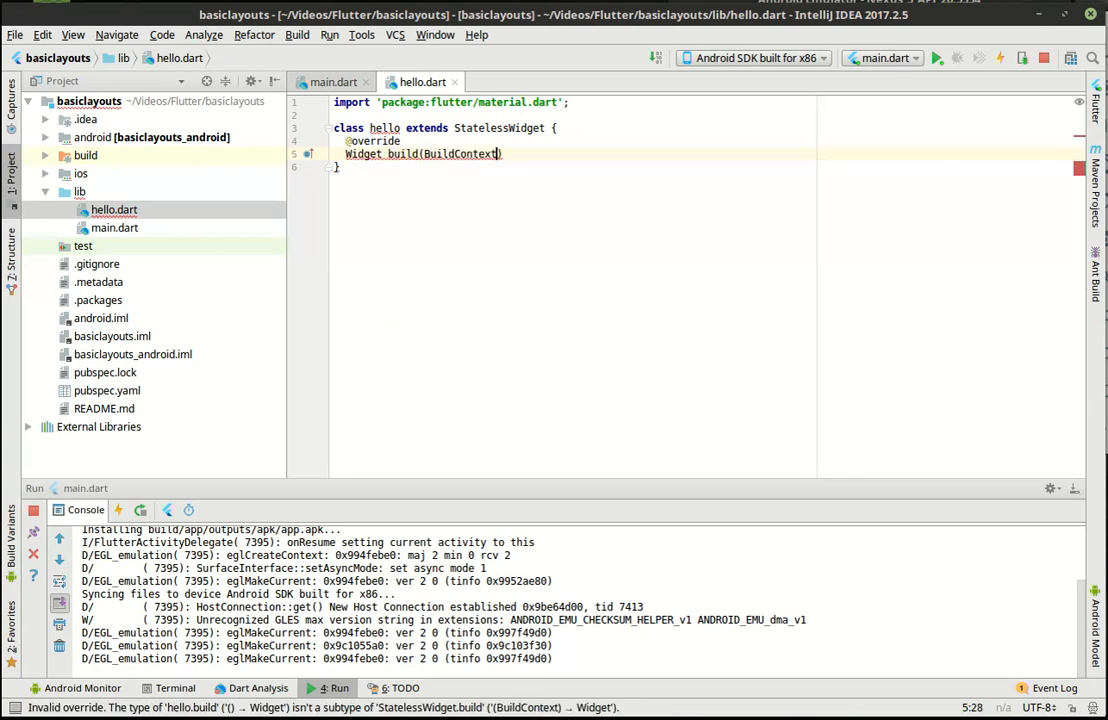
text(context)
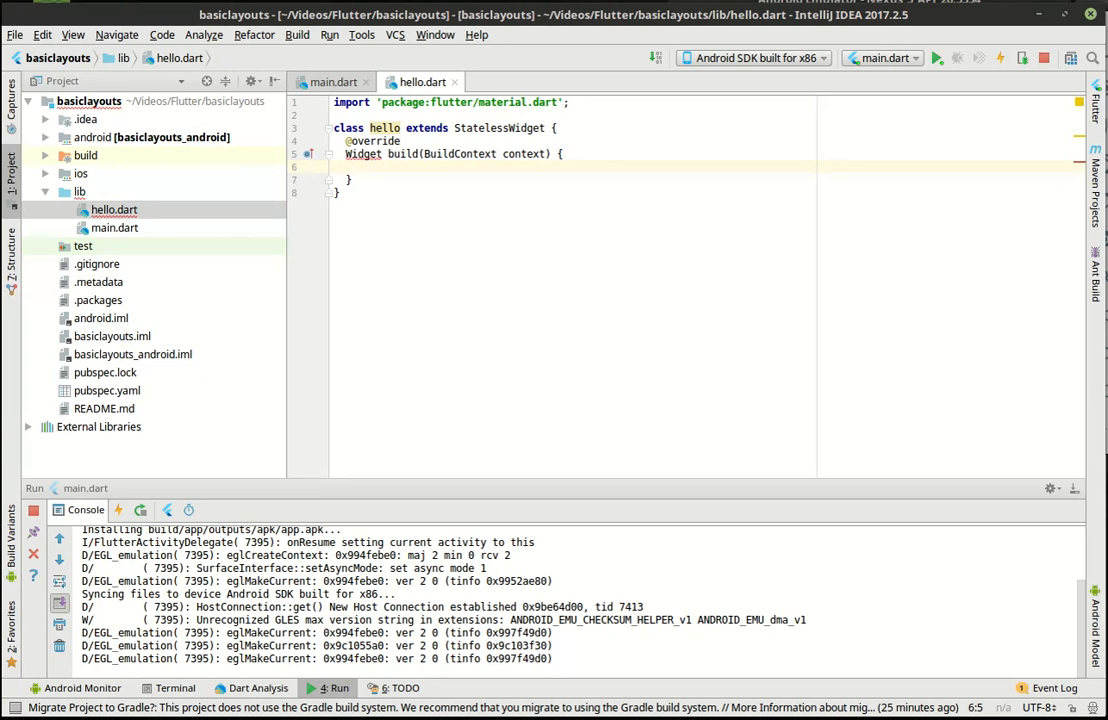
text(return)
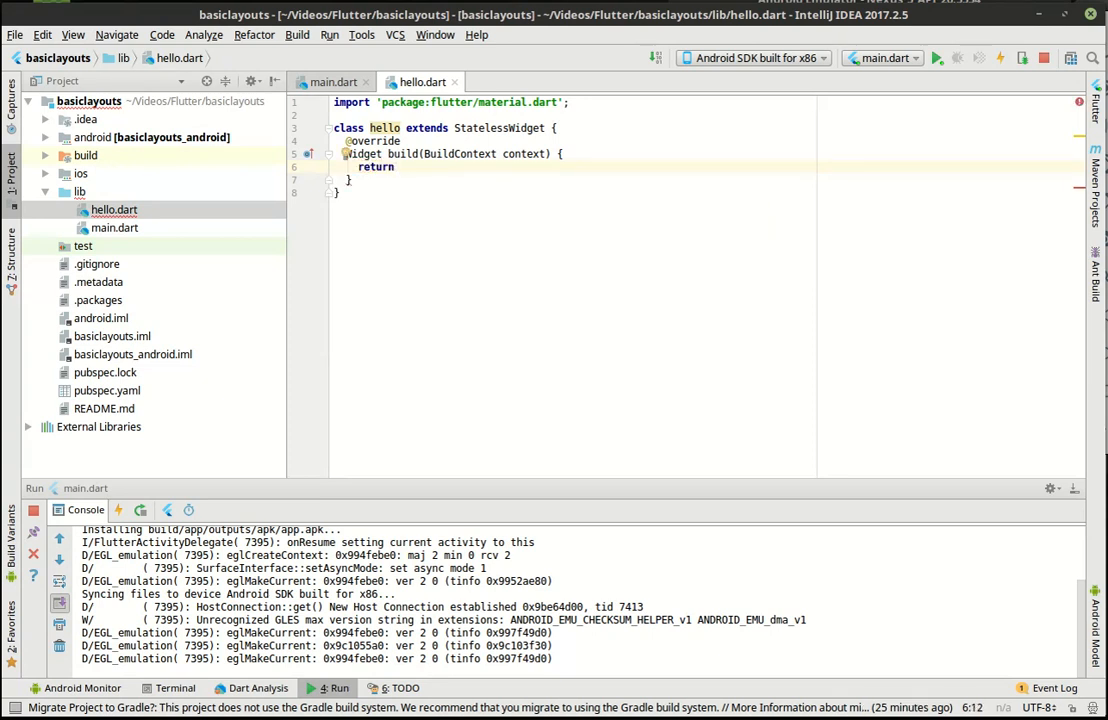
mouse_move(608, 377)
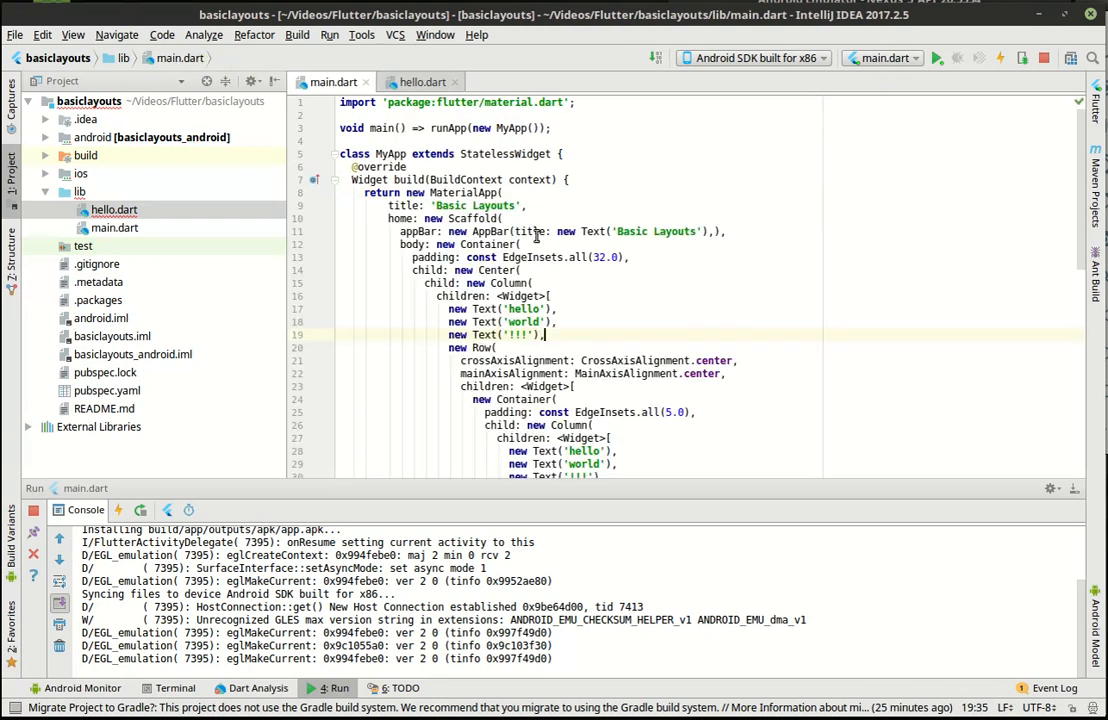
Step: Paste main.dart's padded hello/world/!!! Container block after return in hello.dart
scroll(down, 3)
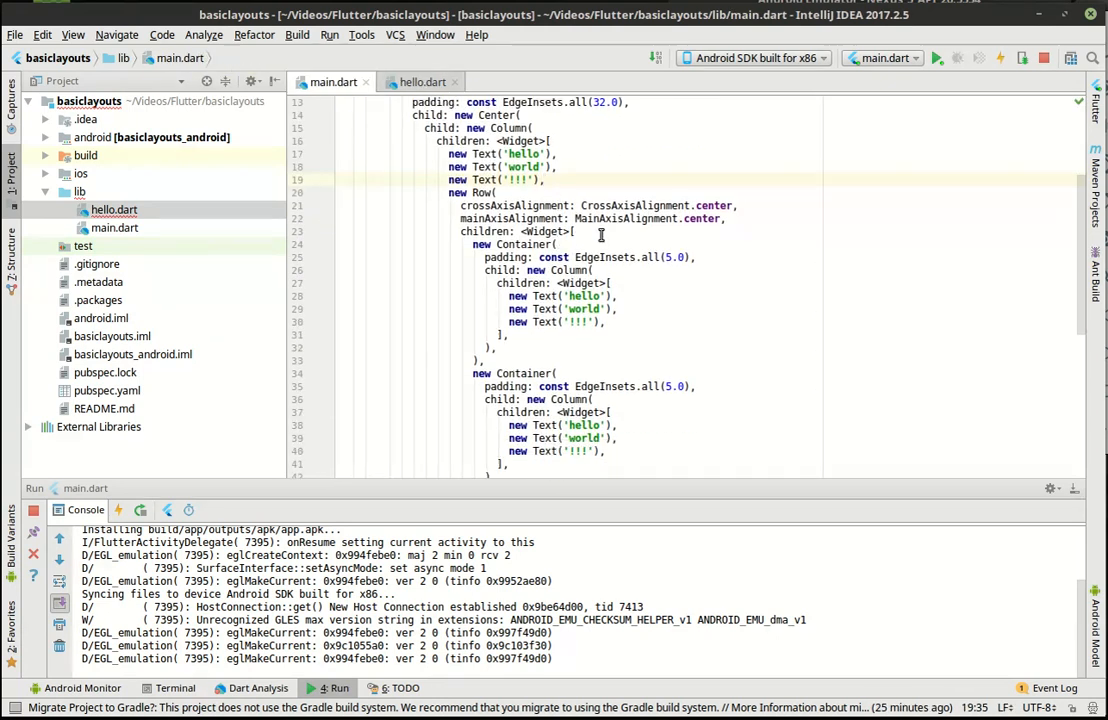
scroll(down, 3)
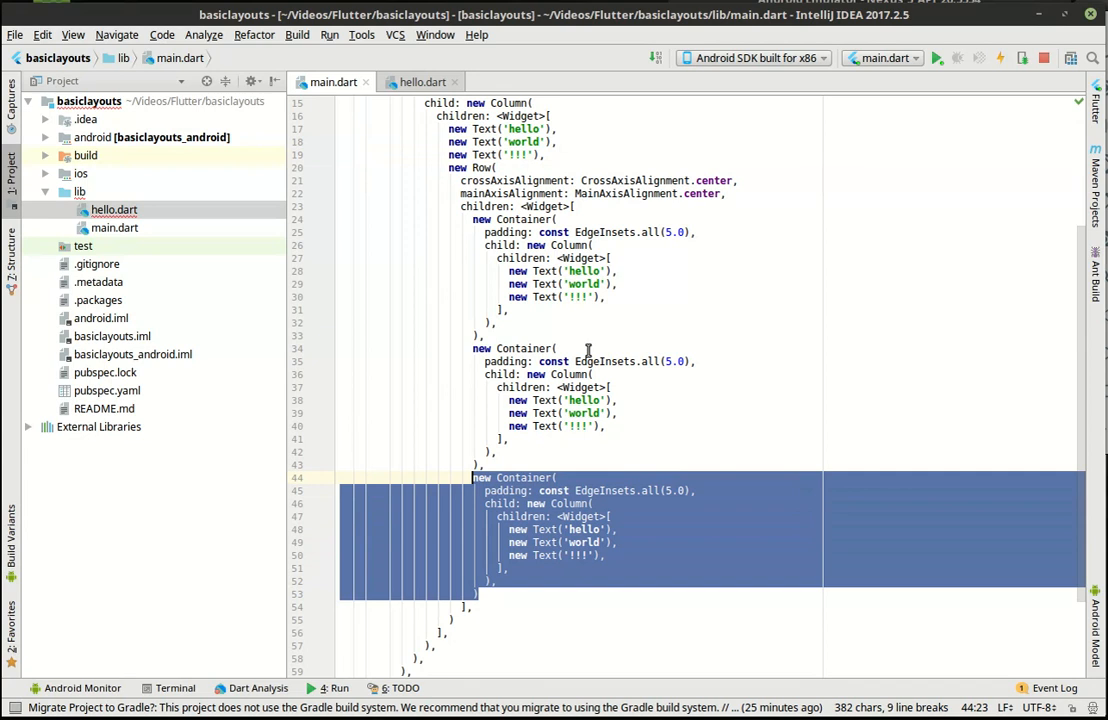
click(413, 82)
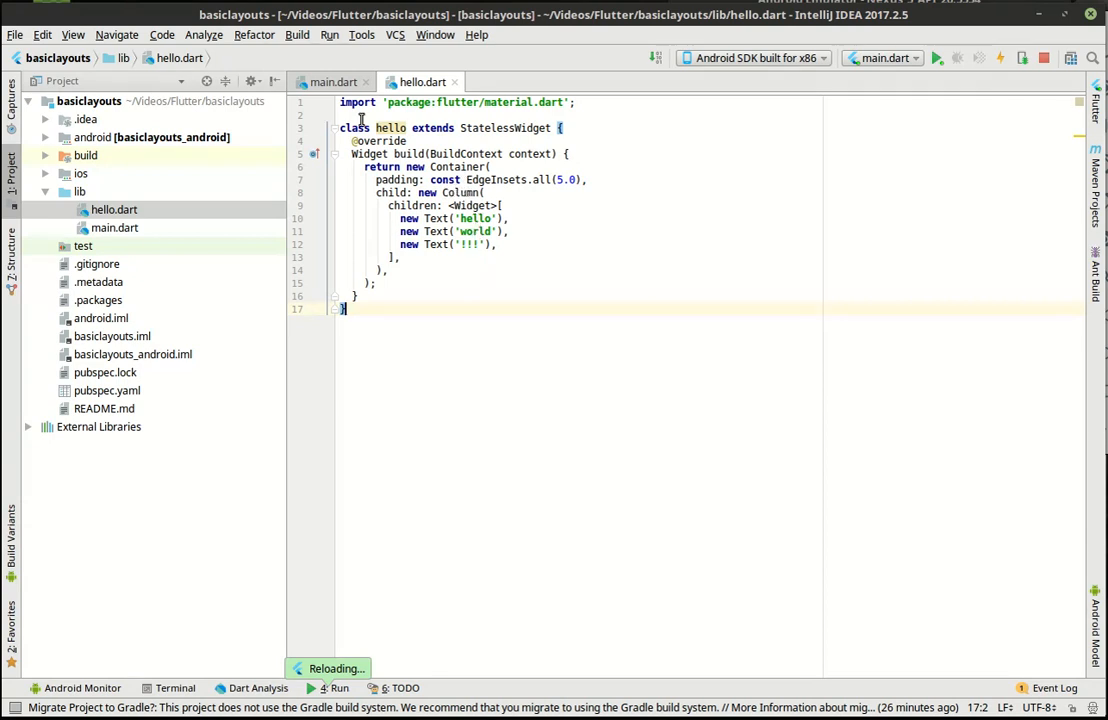
click(320, 82)
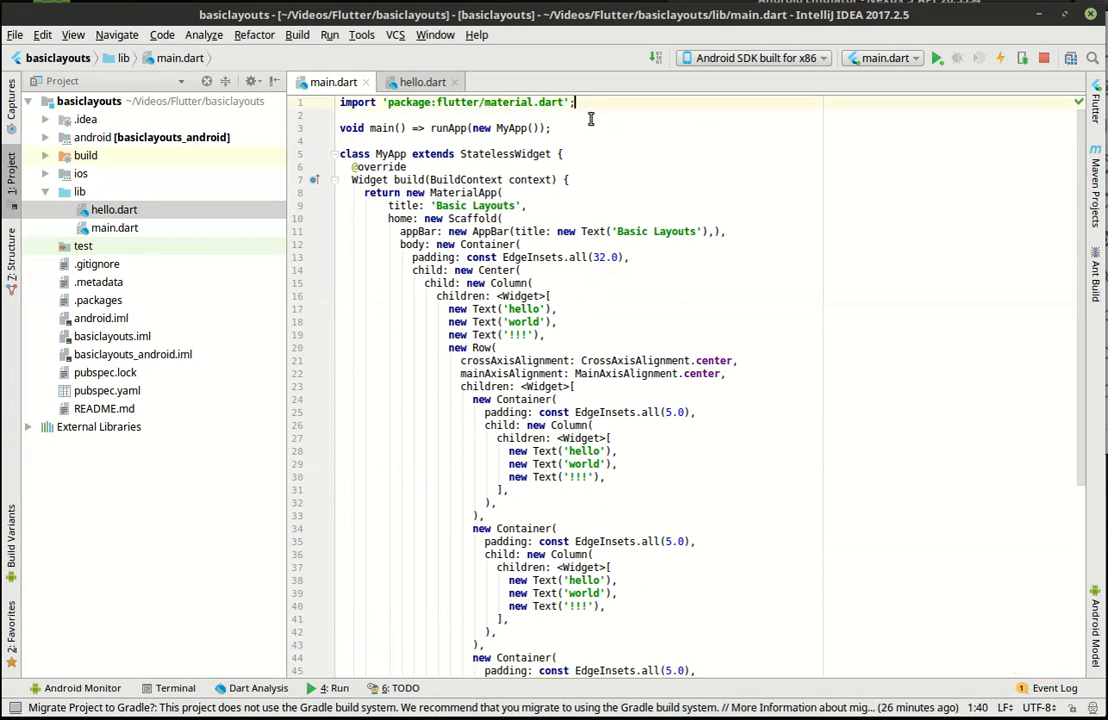
Step: Import package:basiclayouts/hello.dart and replace the text stacks with new hello() widgets
text(im)
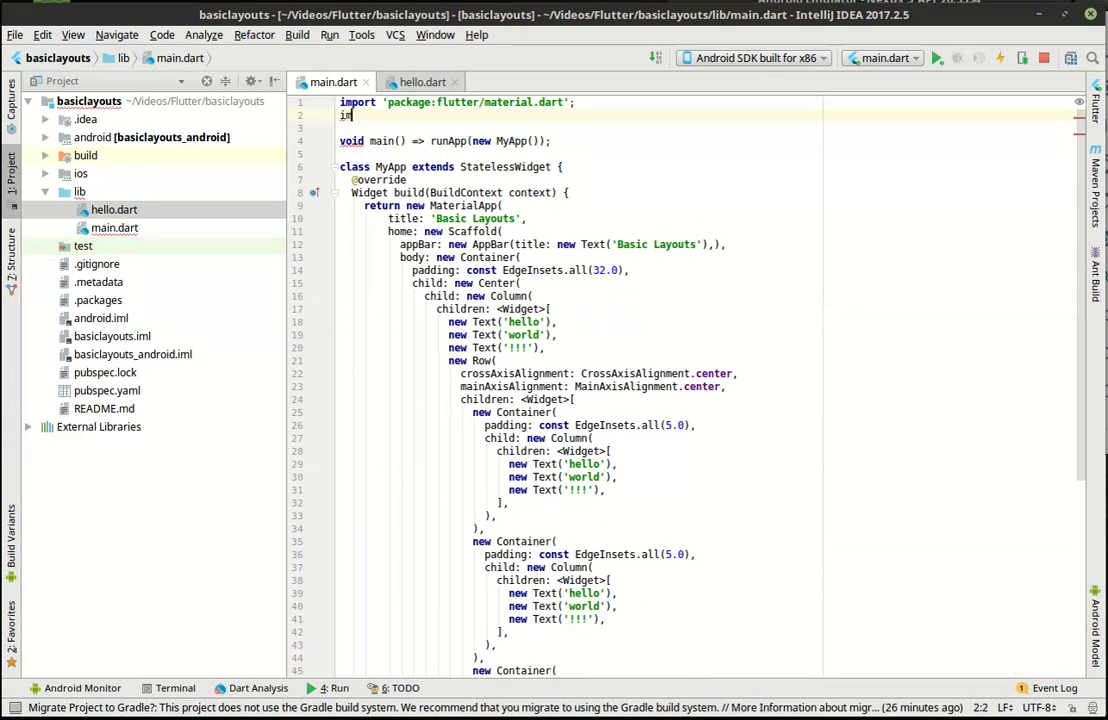
text(hell';)
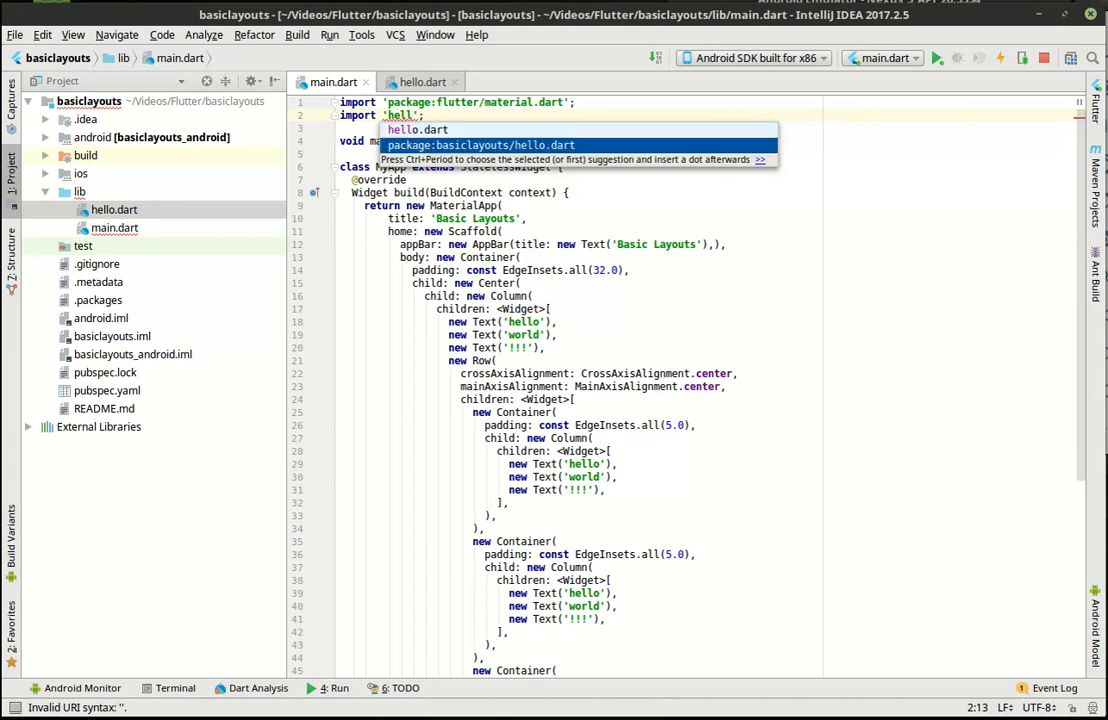
key(Enter)
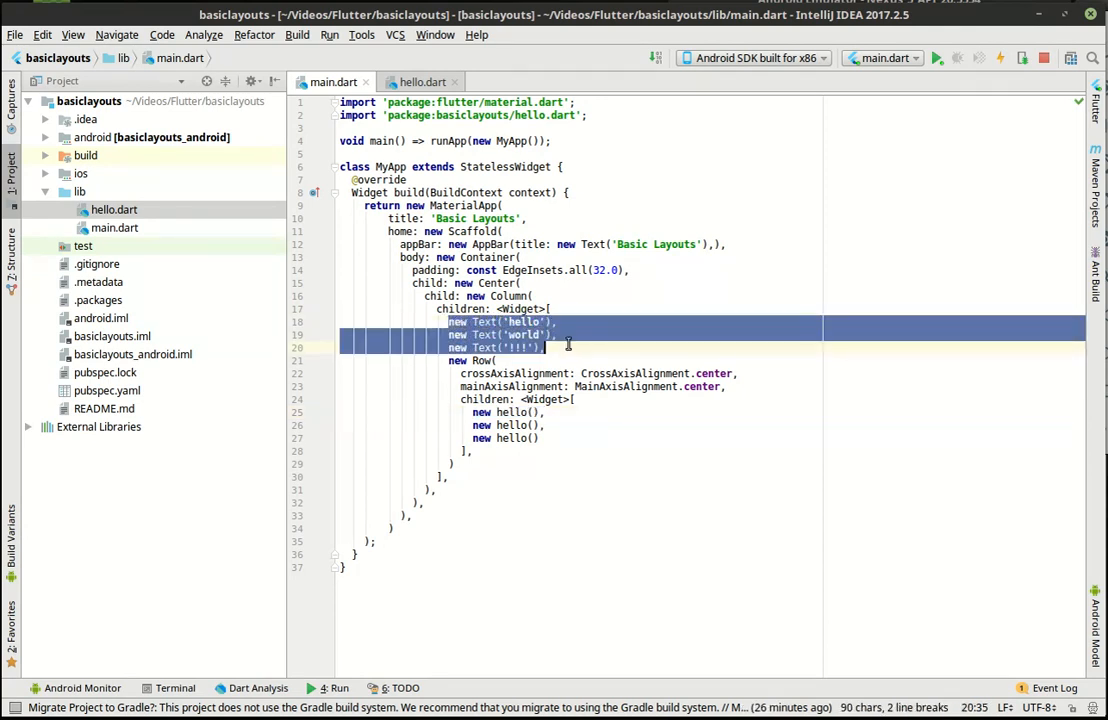
text(new hello(),)
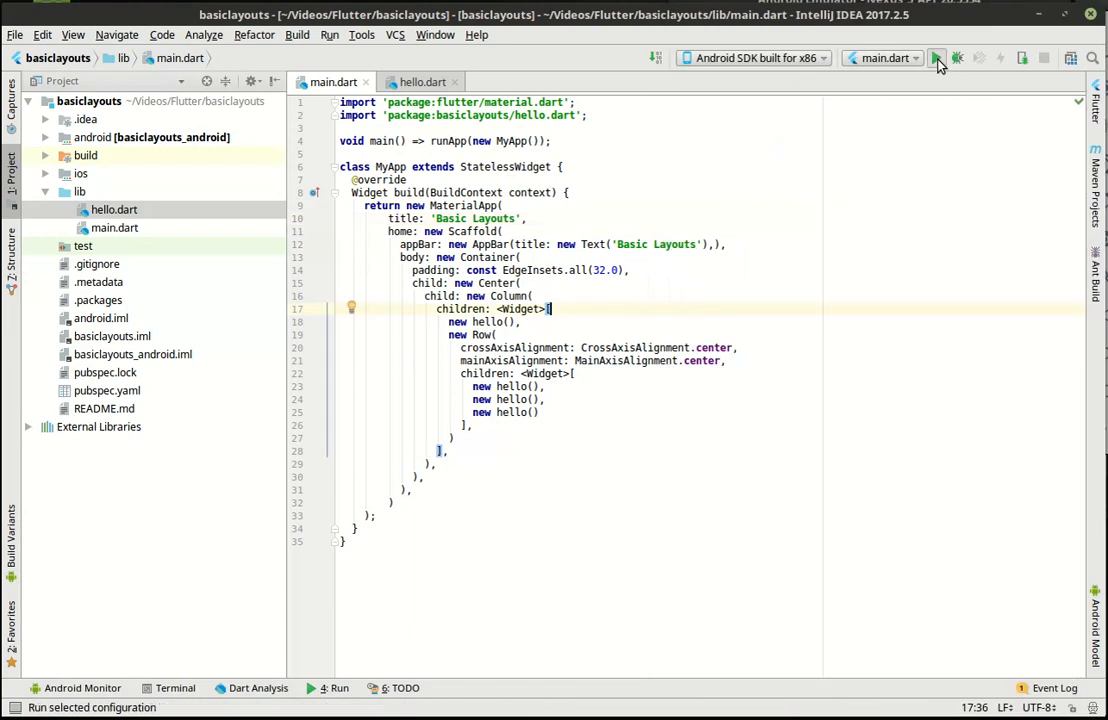
Step: Rebuild the refactored app on the Android emulator and close the hello.dart tab
click(945, 57)
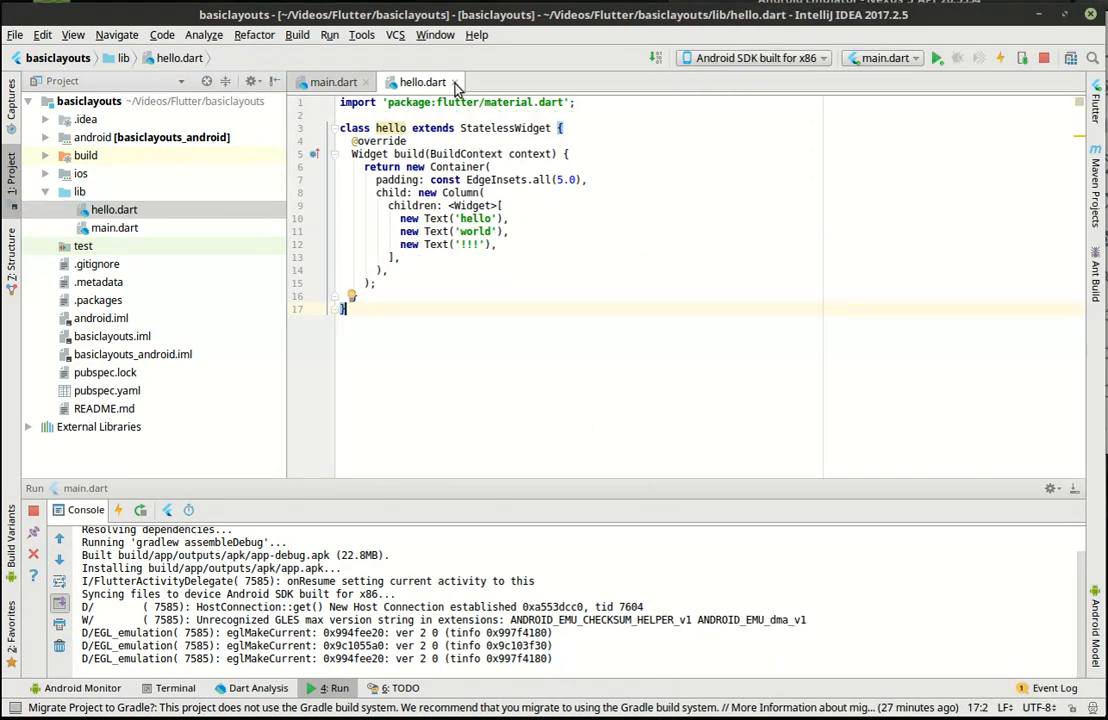
click(335, 82)
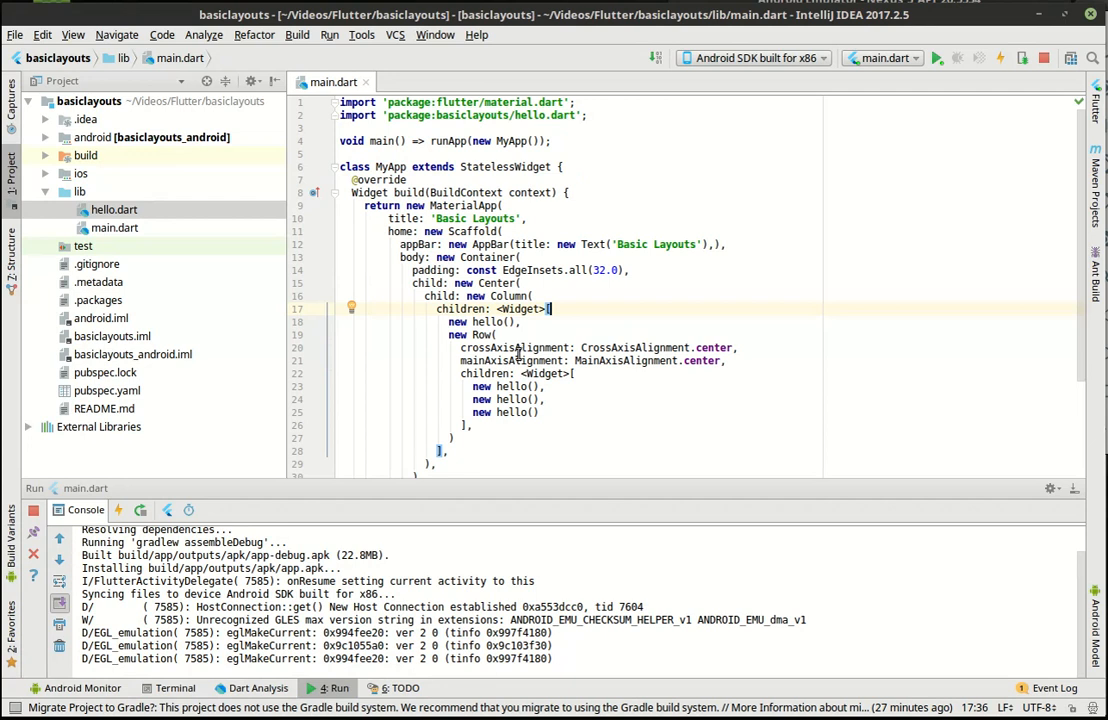
scroll(down, 3)
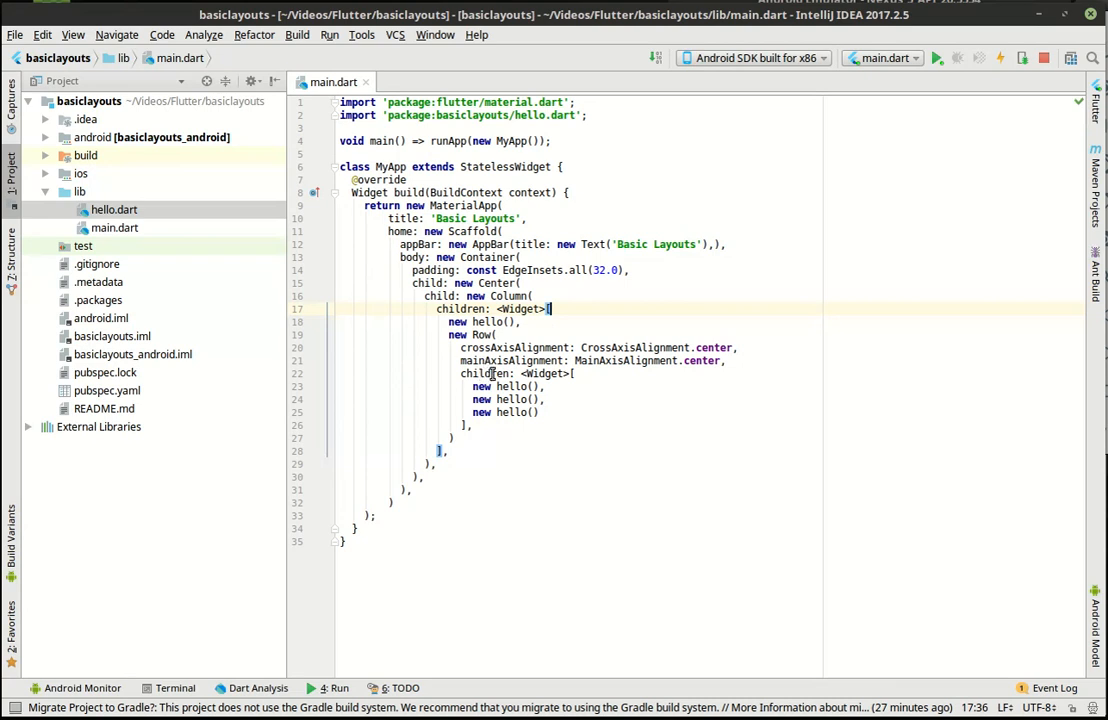
mouse_move(539, 510)
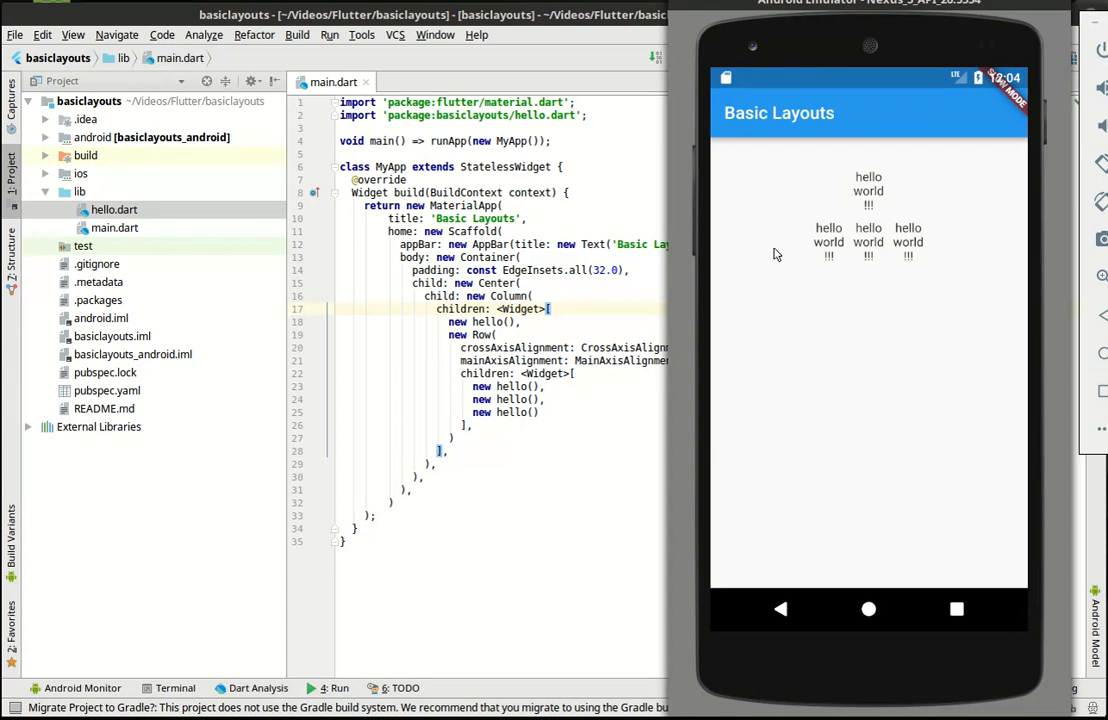
mouse_move(772, 257)
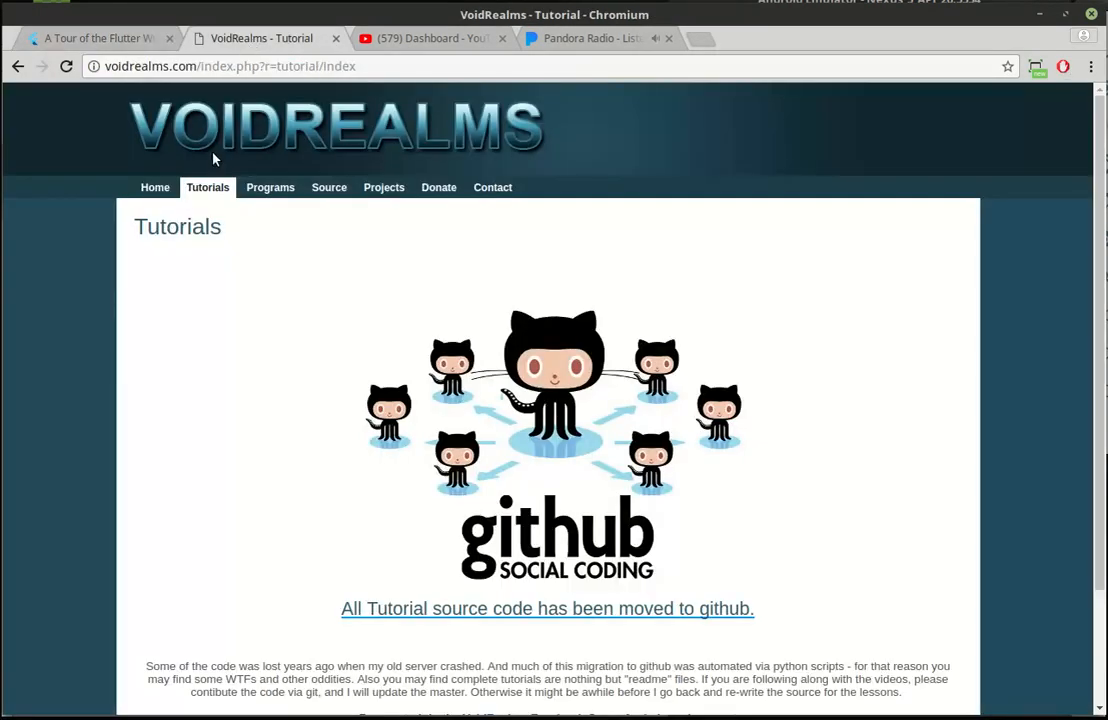
mouse_move(131, 178)
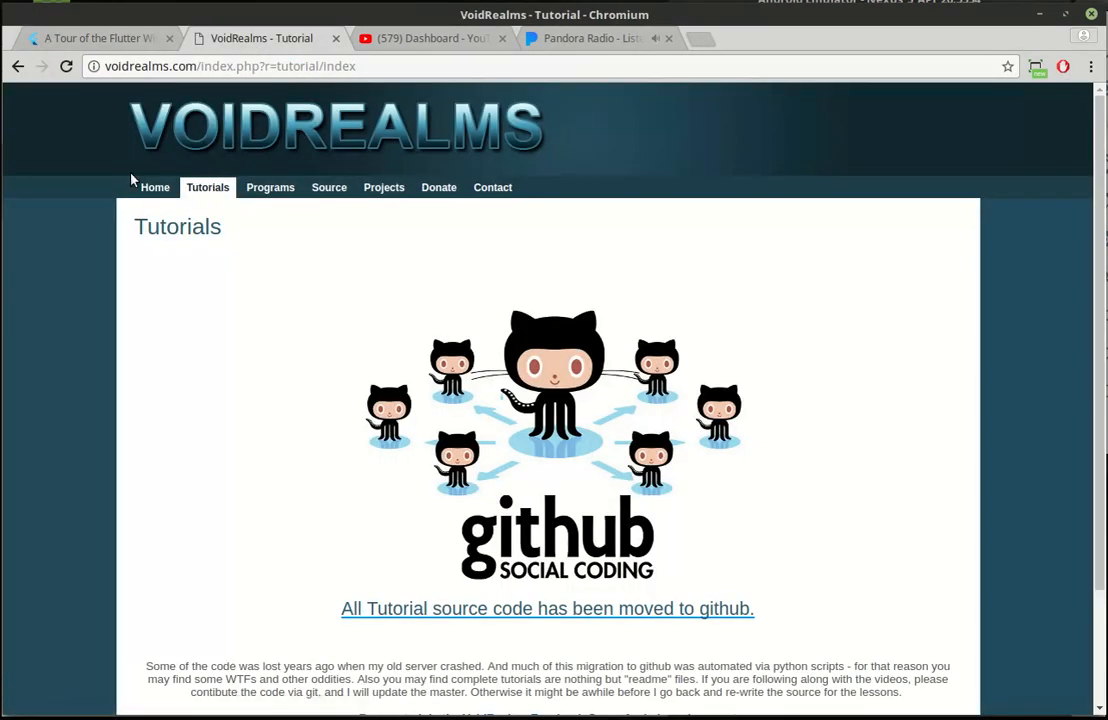
mouse_move(543, 250)
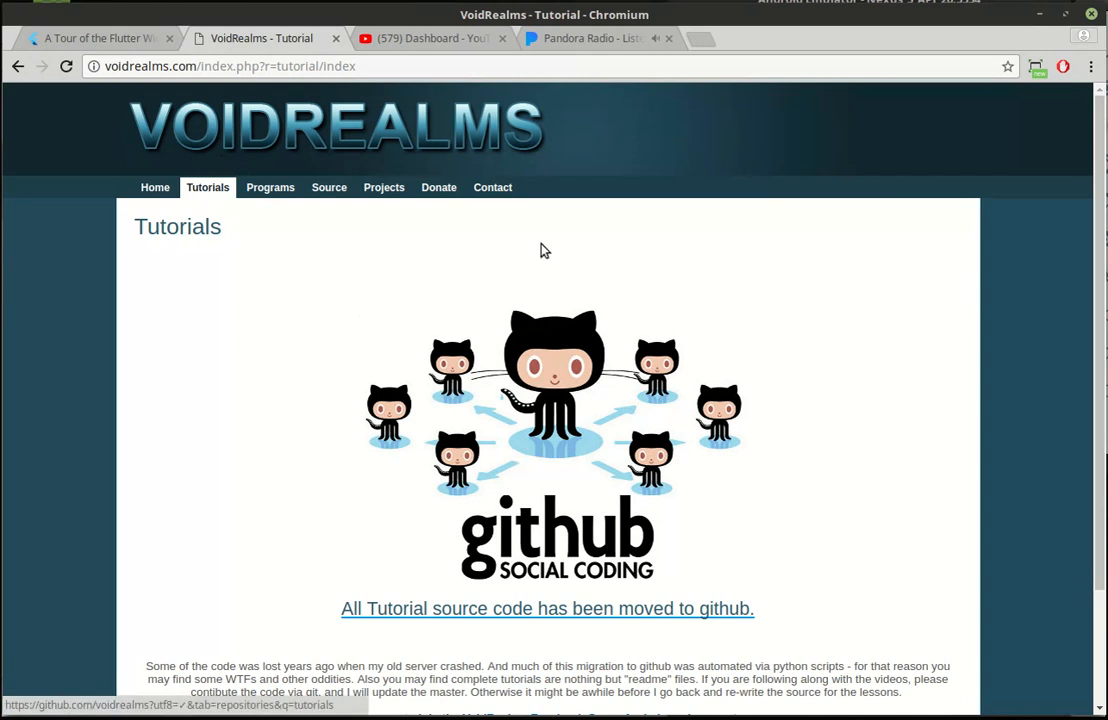
Step: Open the VoidRealms Contact page from the site's navigation bar
click(498, 187)
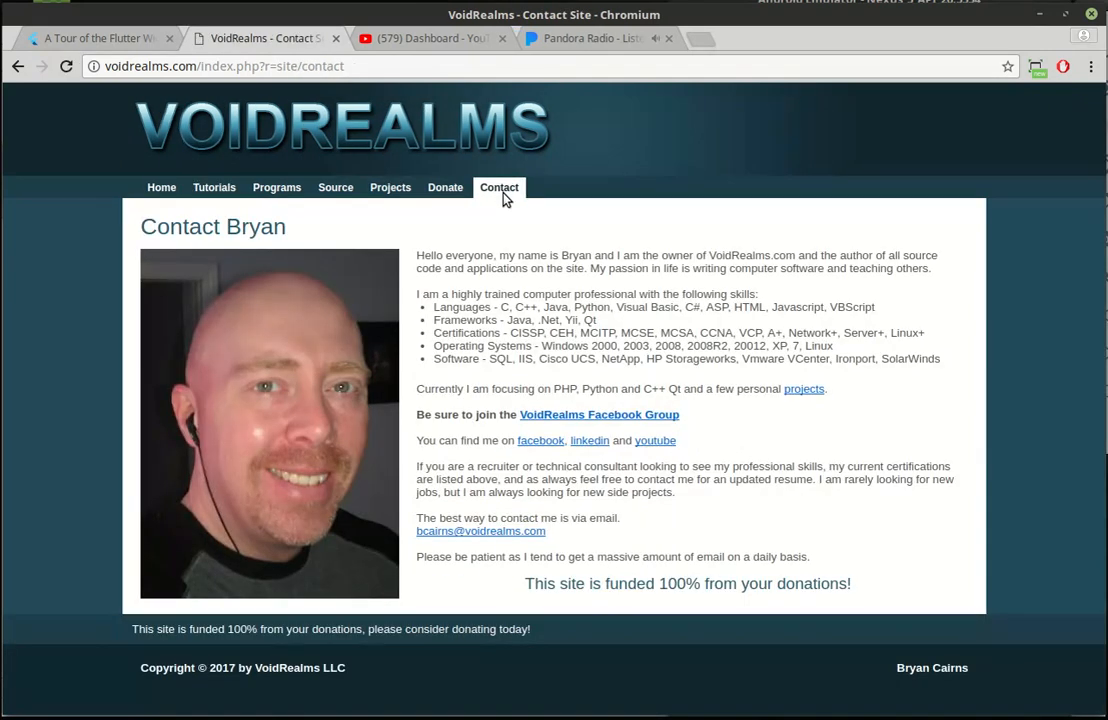
mouse_move(577, 418)
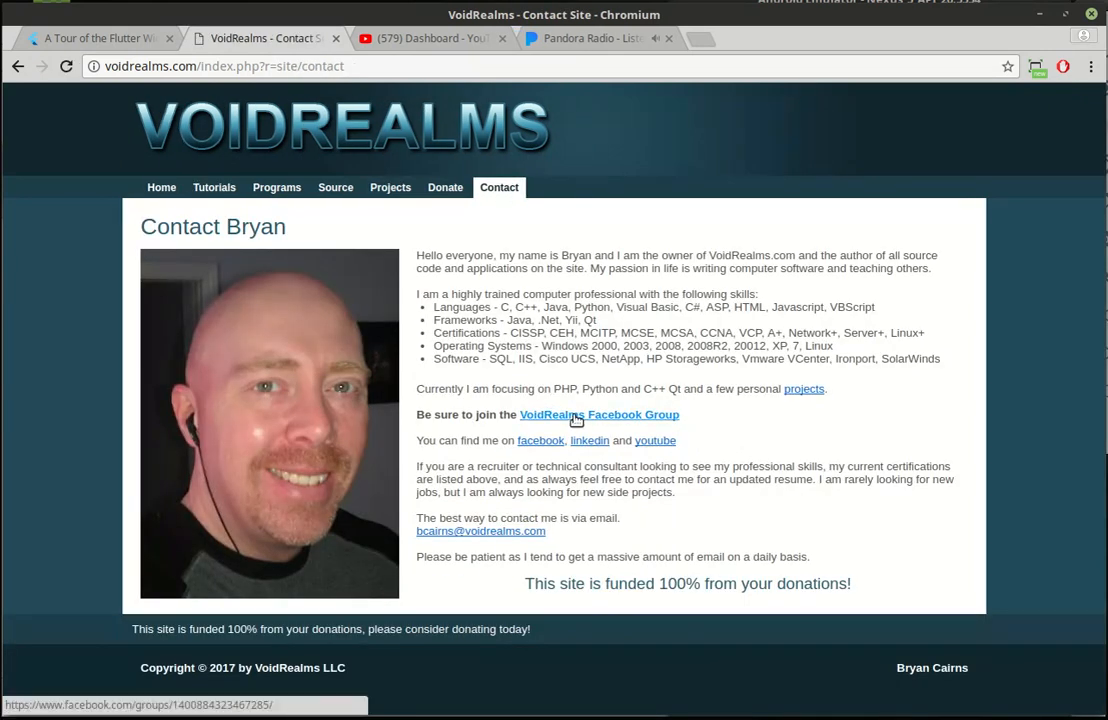